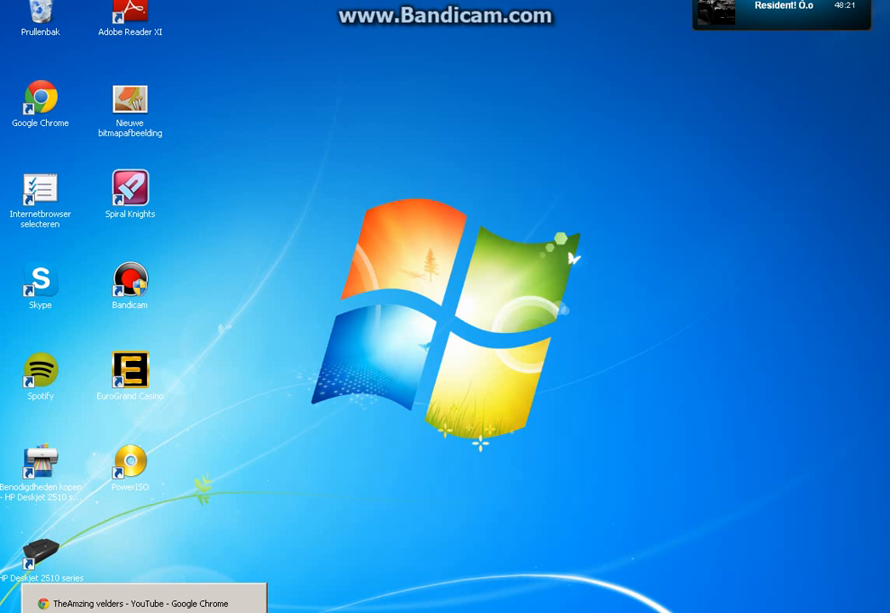
- Restore the YouTube browser window and reach piratesniper.net via the proxybay.info proxy list
{"action": "left_click", "coordinate": [141, 602]}
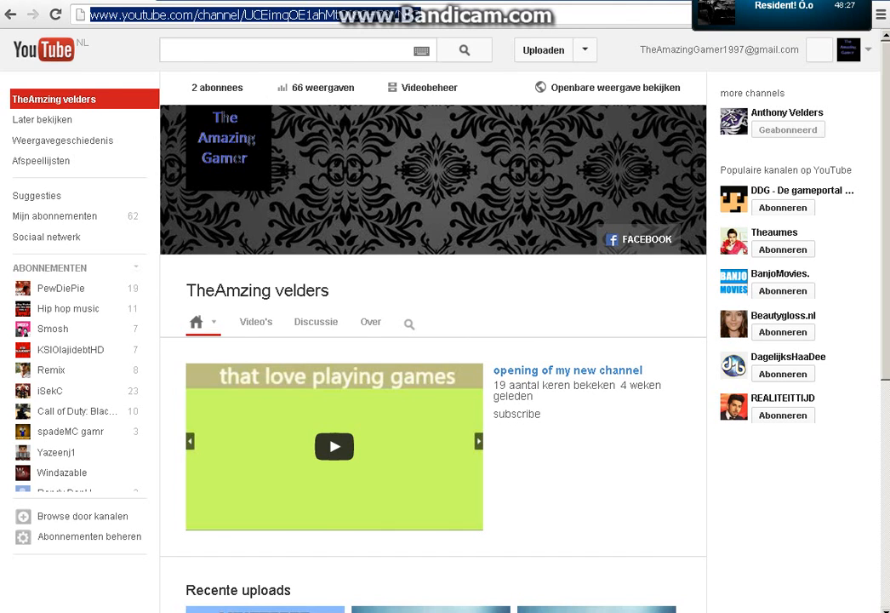
{"action": "type", "text": "proxybay.info"}
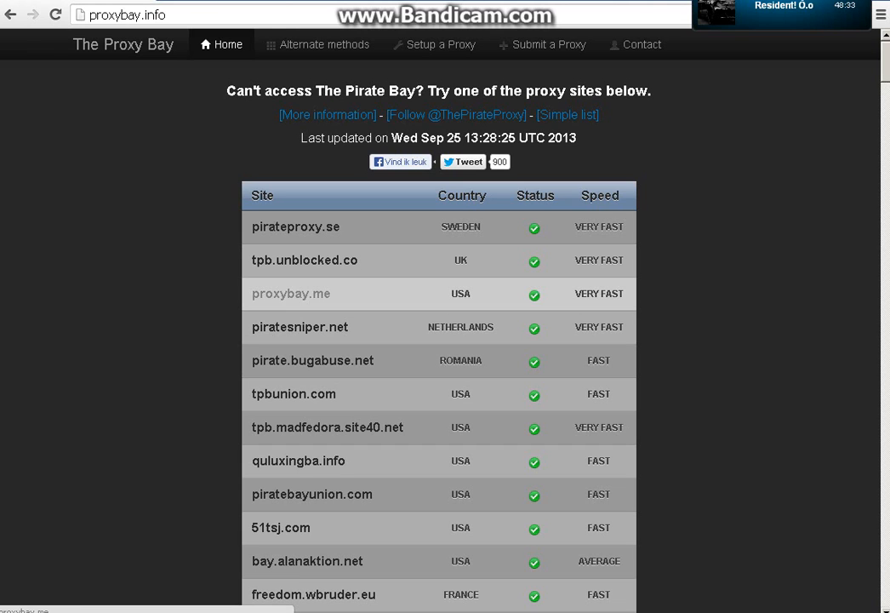
{"action": "left_click", "coordinate": [300, 327]}
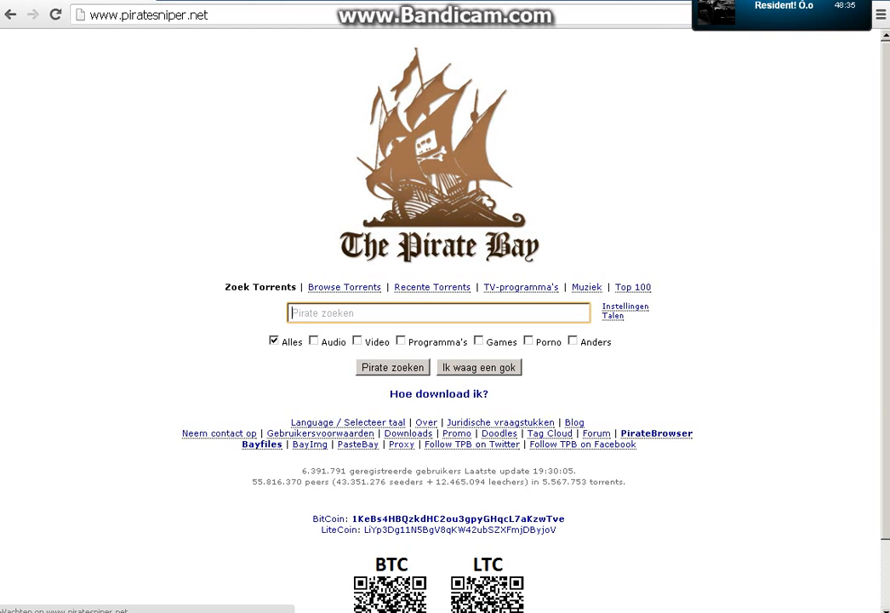
- Search 'minecraft 1 6 4' and open TeamExtreme's 'Minecraft 1.6.4 Cracked [Full Installer]' result
{"action": "left_click", "coordinate": [438, 313]}
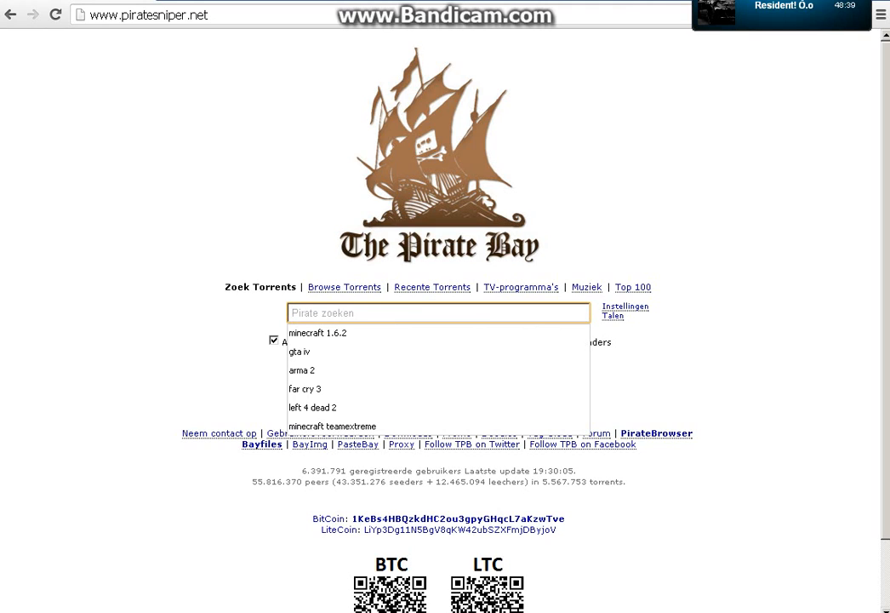
{"action": "type", "text": "minecraft 1."}
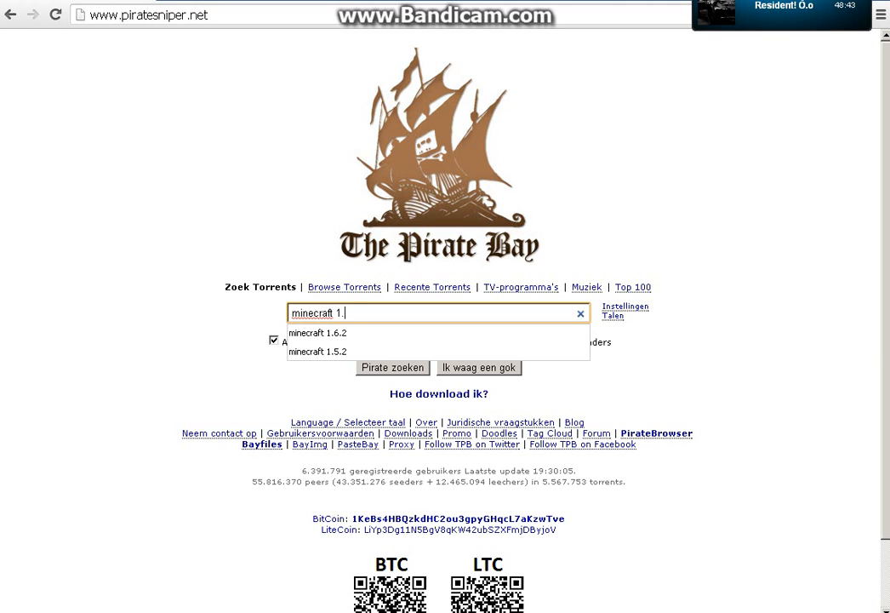
{"action": "left_click", "coordinate": [392, 367]}
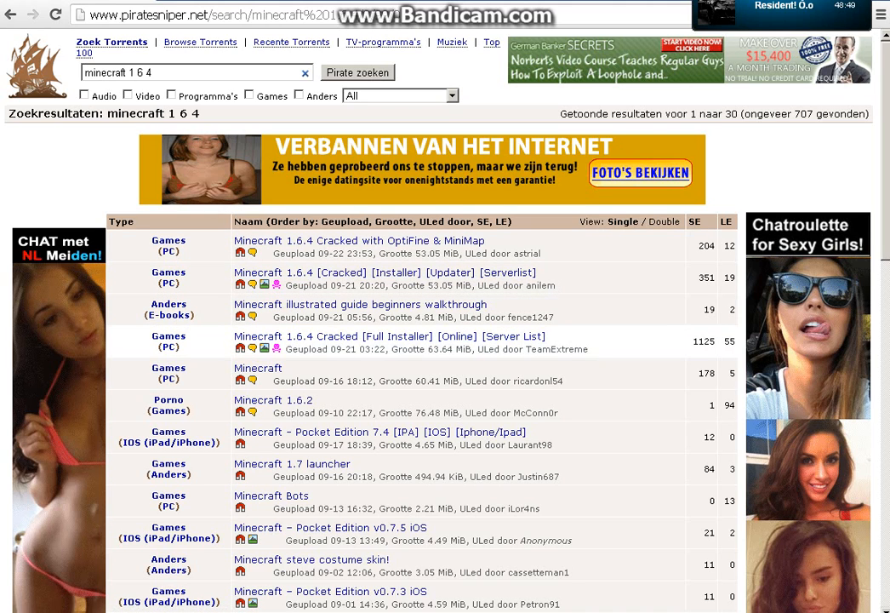
{"action": "left_click", "coordinate": [389, 335]}
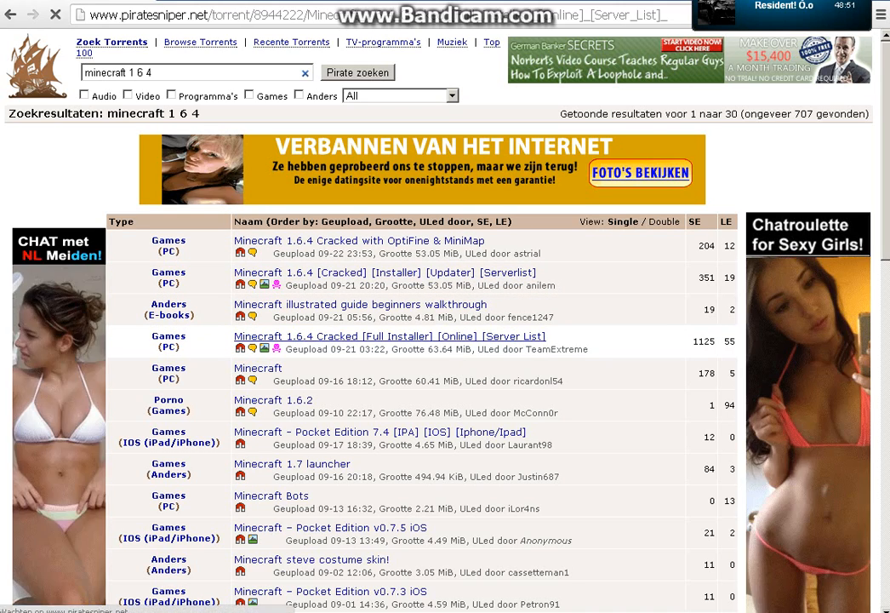
{"action": "left_click", "coordinate": [390, 335]}
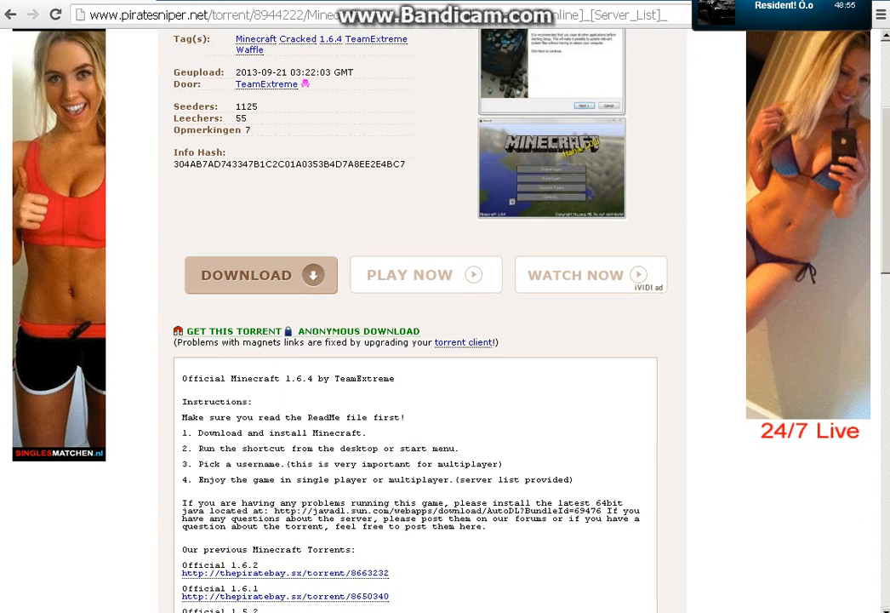
{"action": "left_click", "coordinate": [8, 605]}
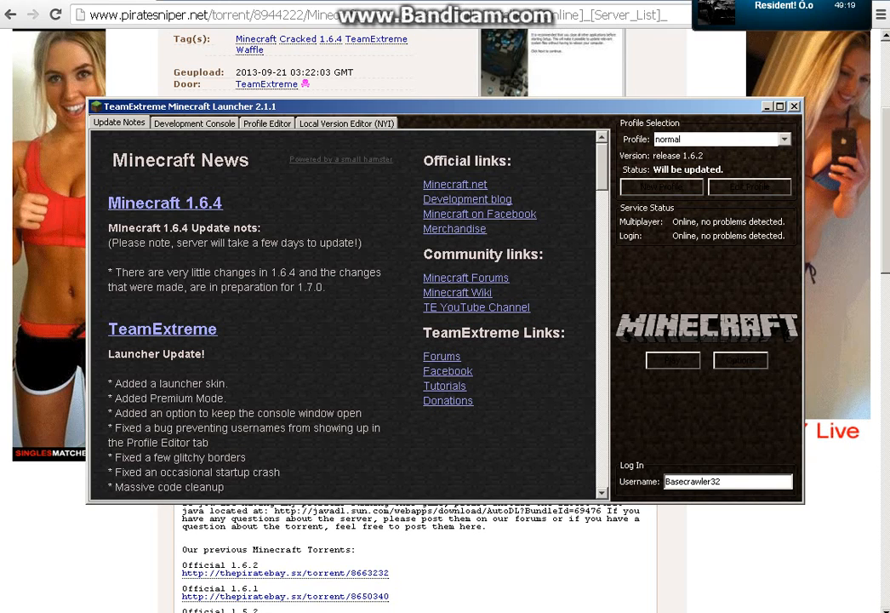
{"action": "left_click", "coordinate": [794, 106]}
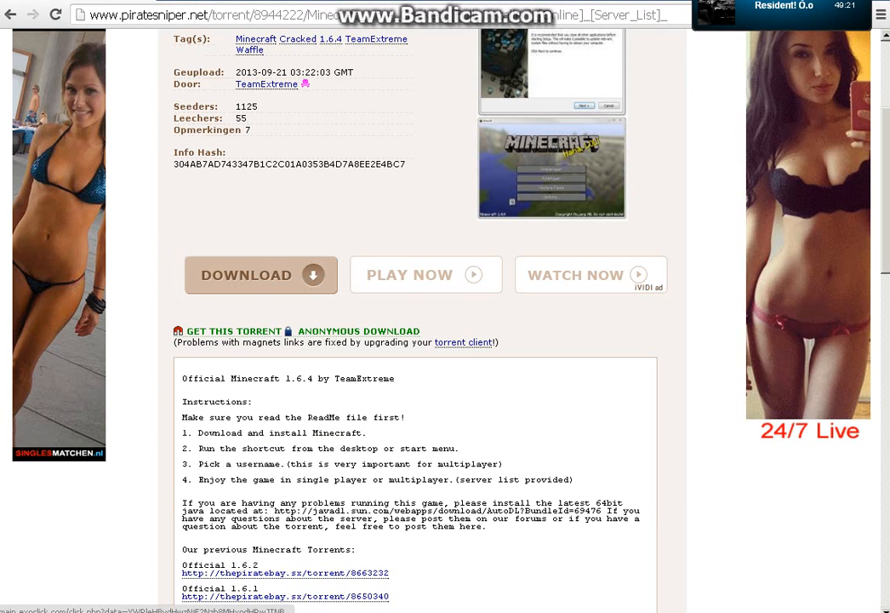